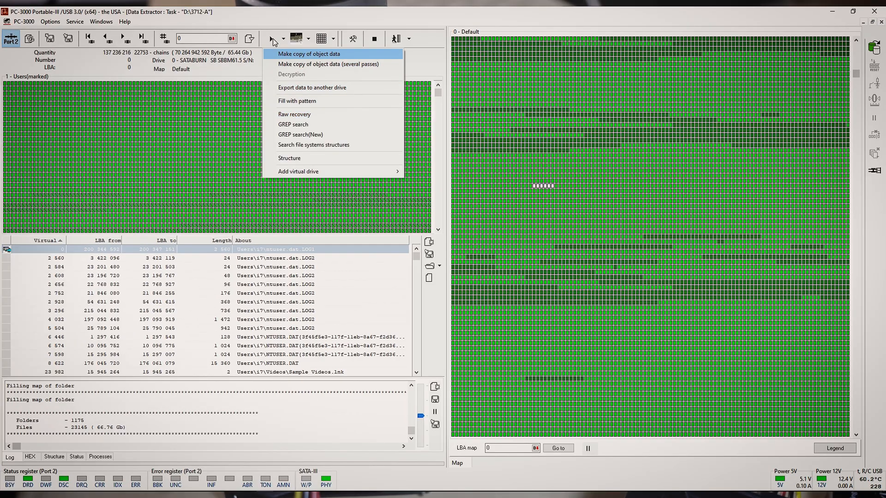
Start a single-pass 'Make copy of object data' run on the marked Users folder
{"action": "left_click", "coordinate": [308, 54]}
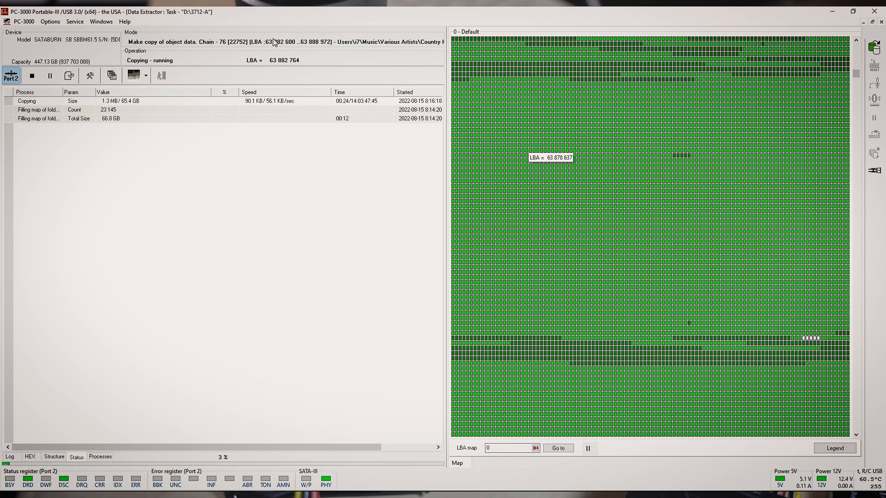
{"action": "mouse_move", "coordinate": [657, 268]}
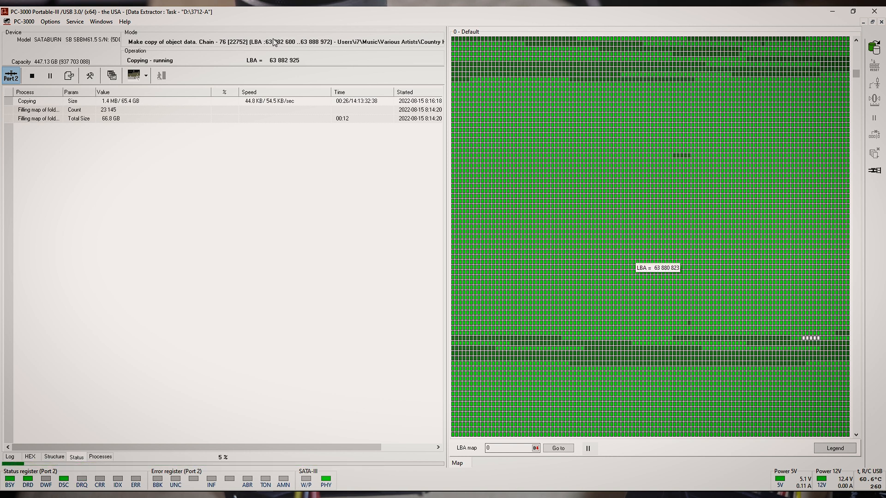